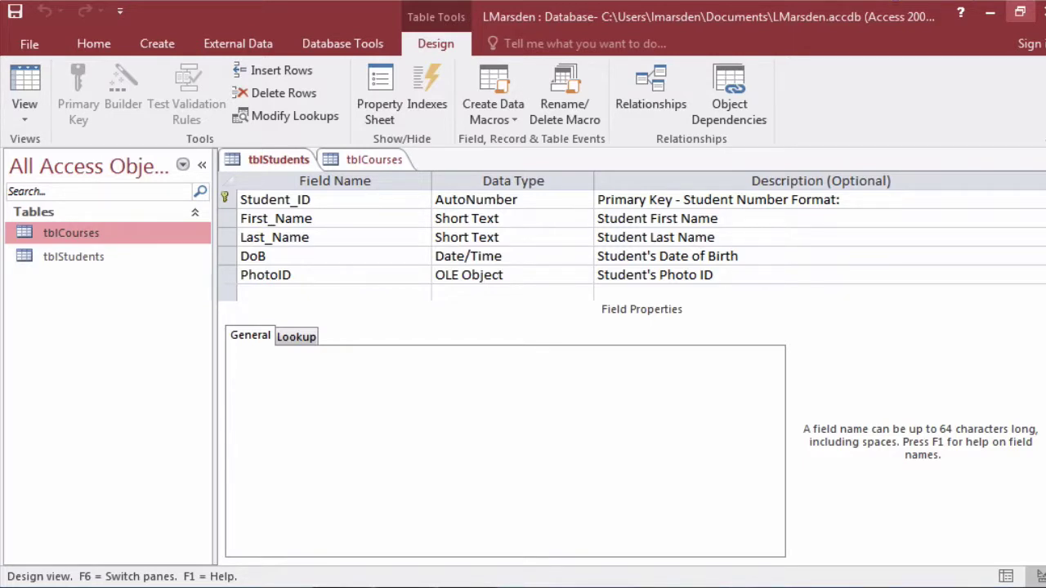
{"action": "mouse_move", "coordinate": [112, 257]}
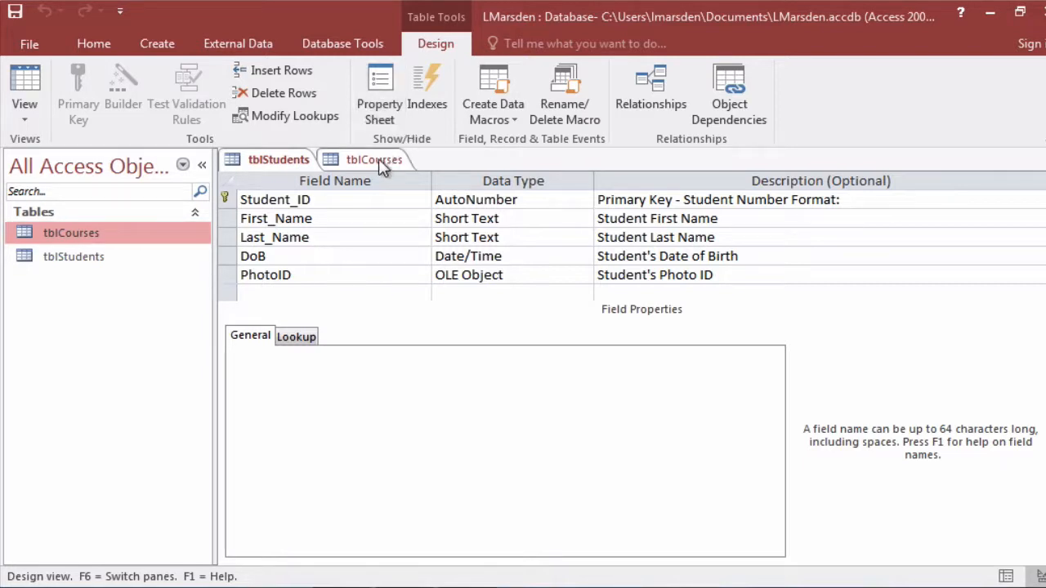
Show the tblCourses design with Course_ID, then select tblStudents in the Navigation Pane.
{"action": "left_click", "coordinate": [278, 160]}
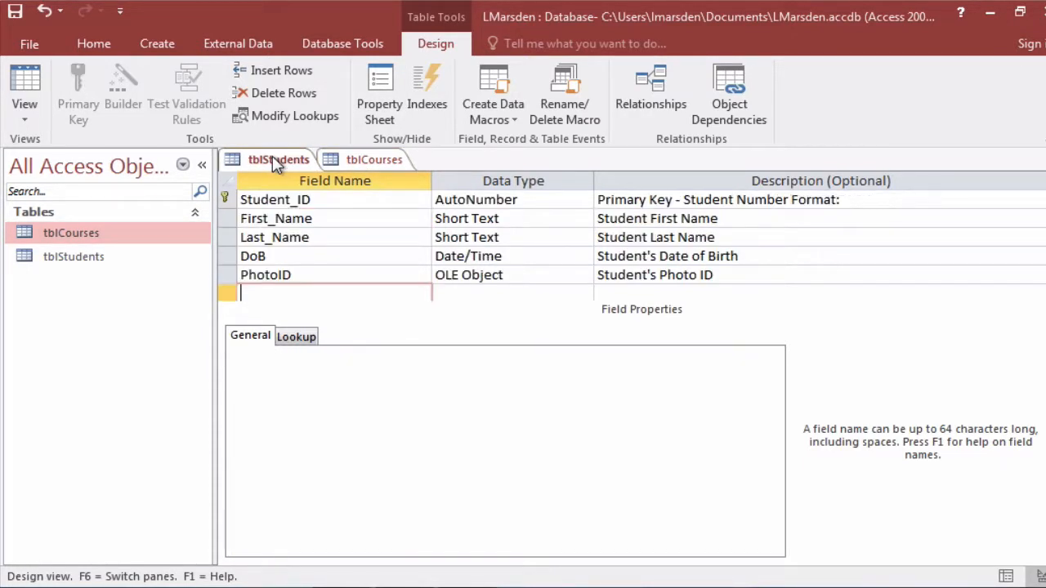
{"action": "left_click", "coordinate": [374, 161]}
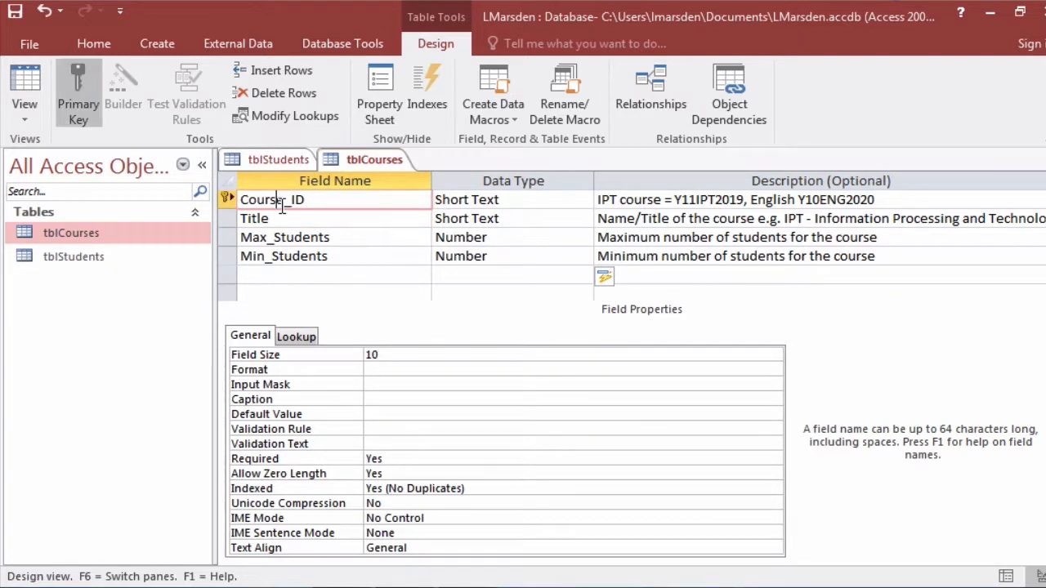
{"action": "left_click", "coordinate": [74, 256]}
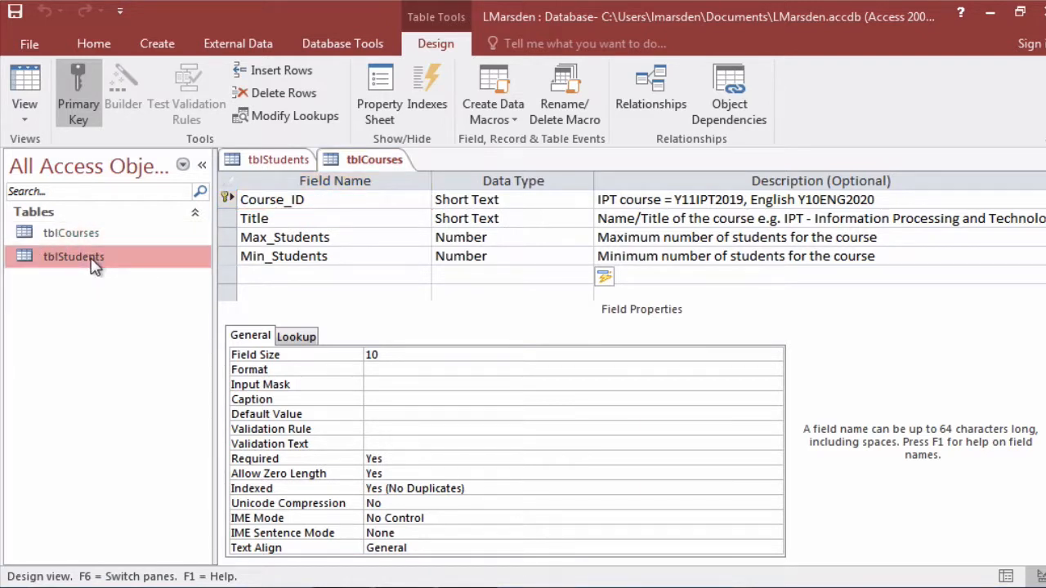
Bring tblStudents design forward and review Student_ID, First_Name, Last_Name, DoB and PhotoID data types.
{"action": "left_click", "coordinate": [278, 160]}
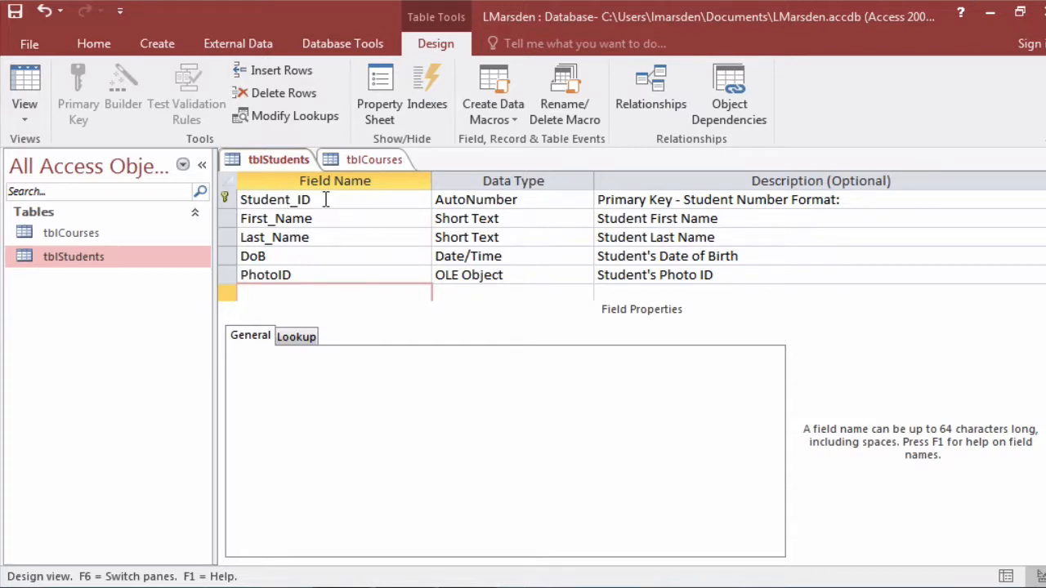
{"action": "mouse_move", "coordinate": [409, 200]}
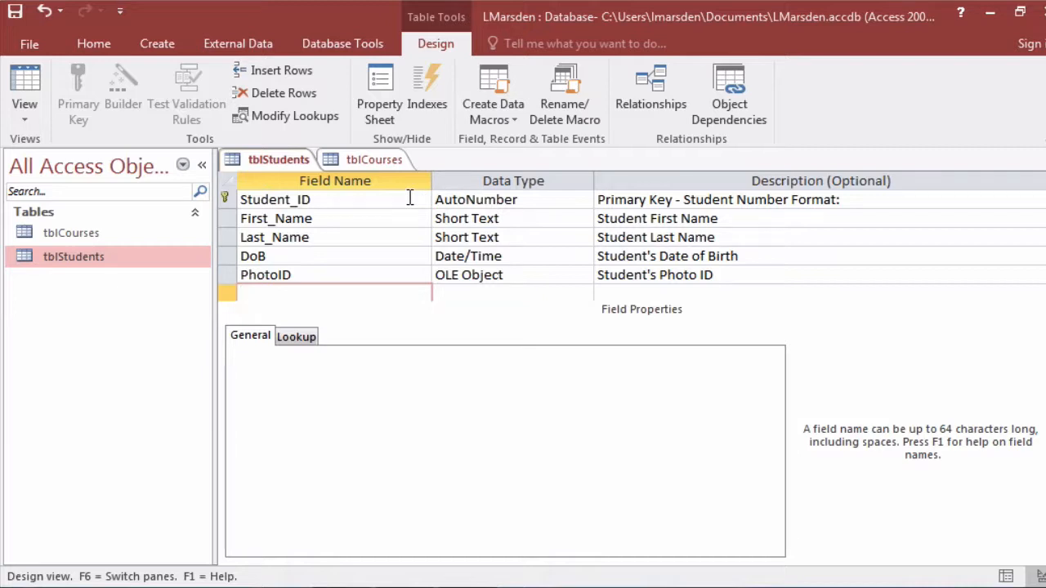
{"action": "left_click", "coordinate": [327, 294]}
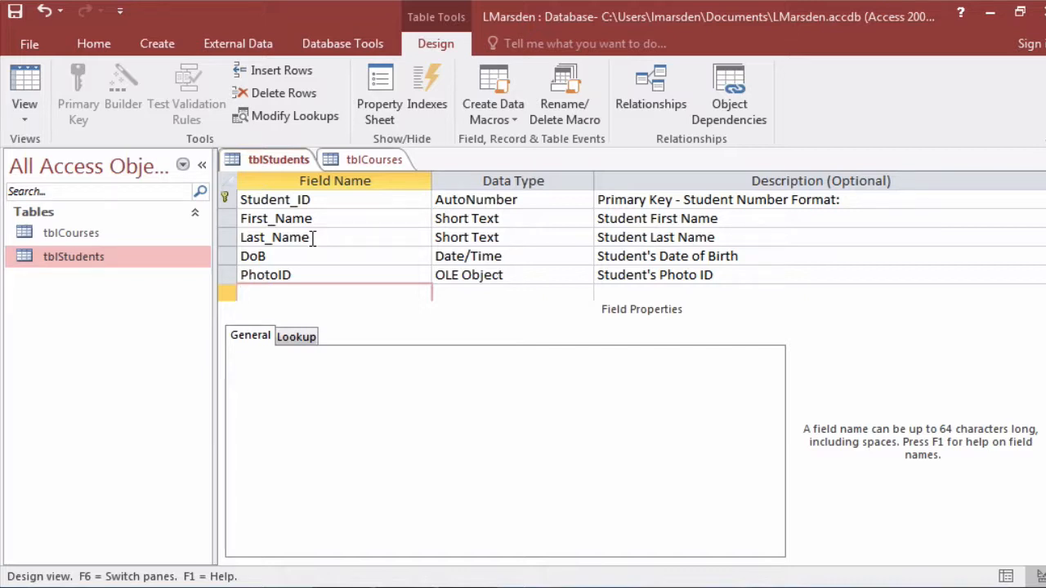
{"action": "mouse_move", "coordinate": [313, 199]}
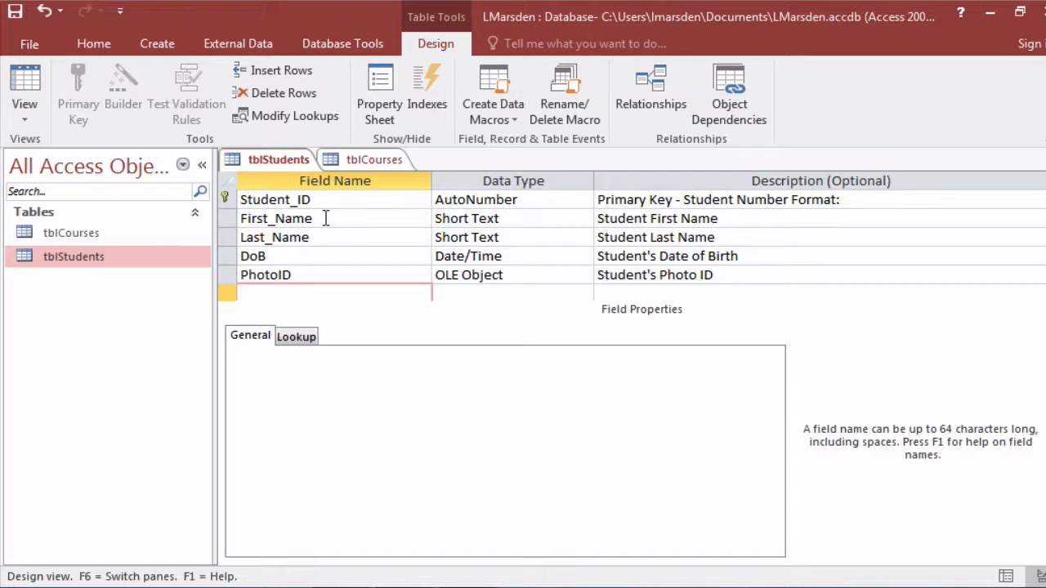
{"action": "left_click", "coordinate": [327, 292]}
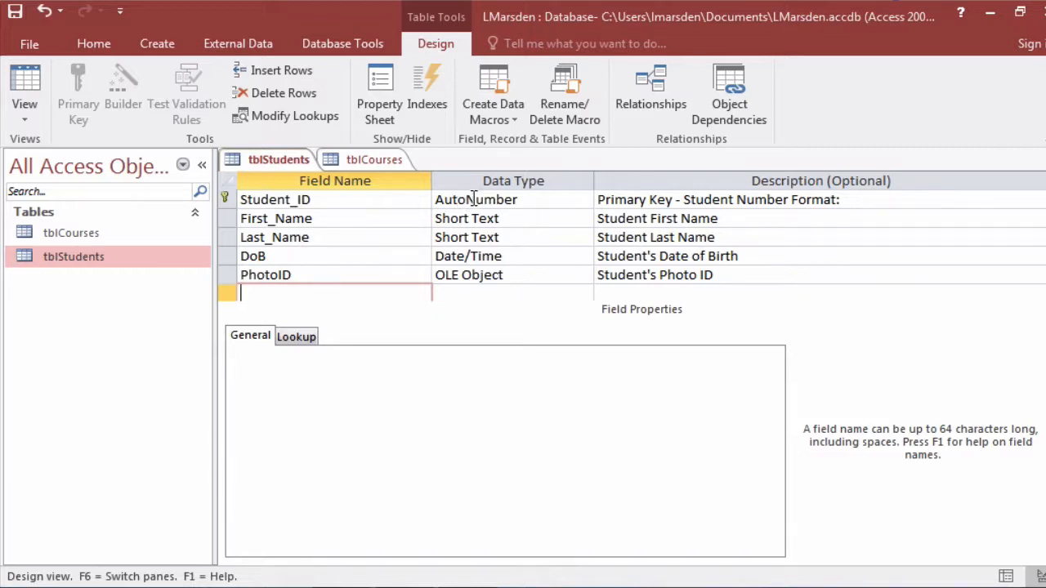
{"action": "mouse_move", "coordinate": [370, 199]}
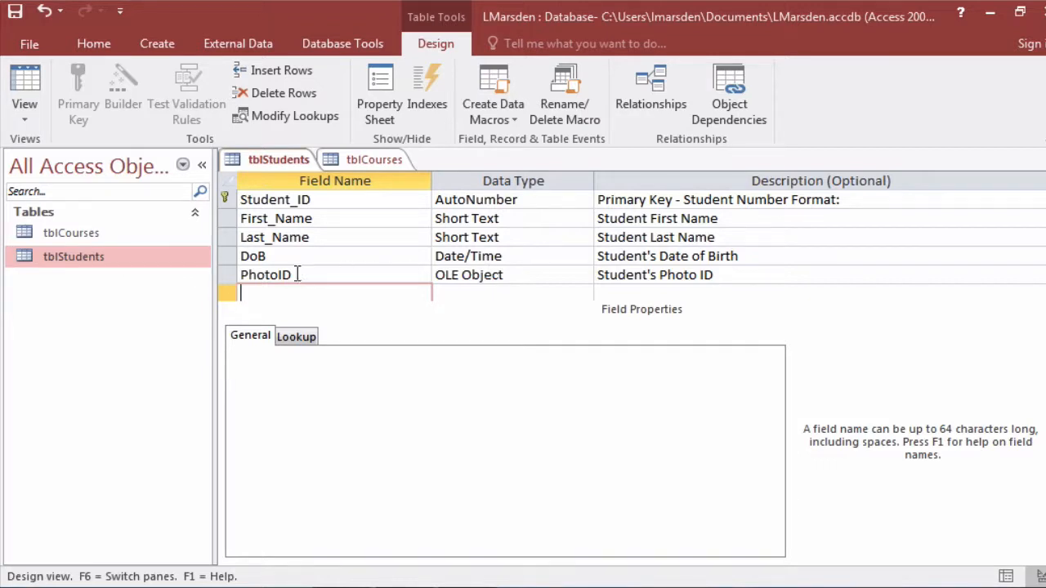
{"action": "mouse_move", "coordinate": [538, 274]}
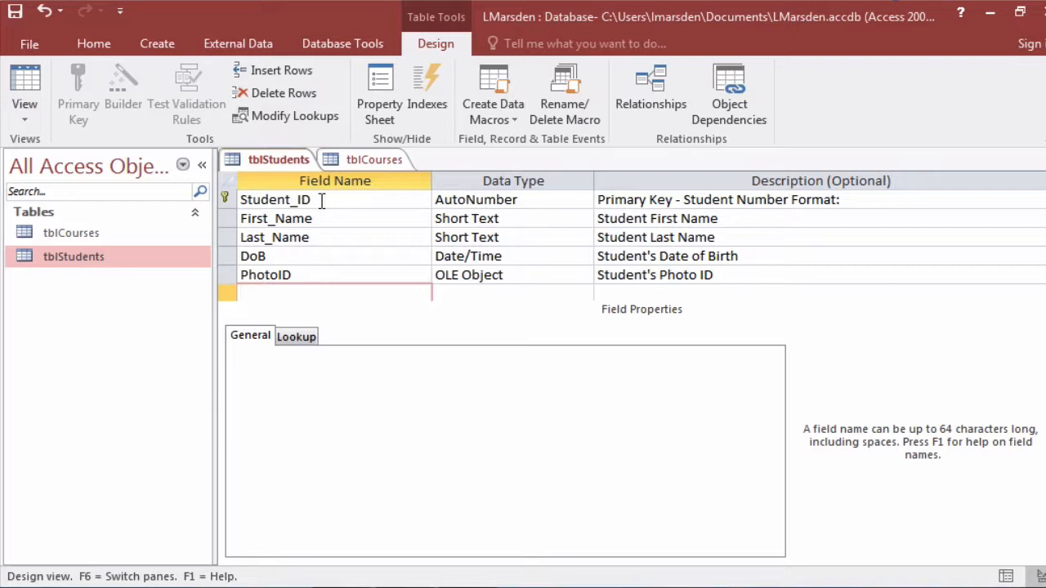
{"action": "mouse_move", "coordinate": [375, 161]}
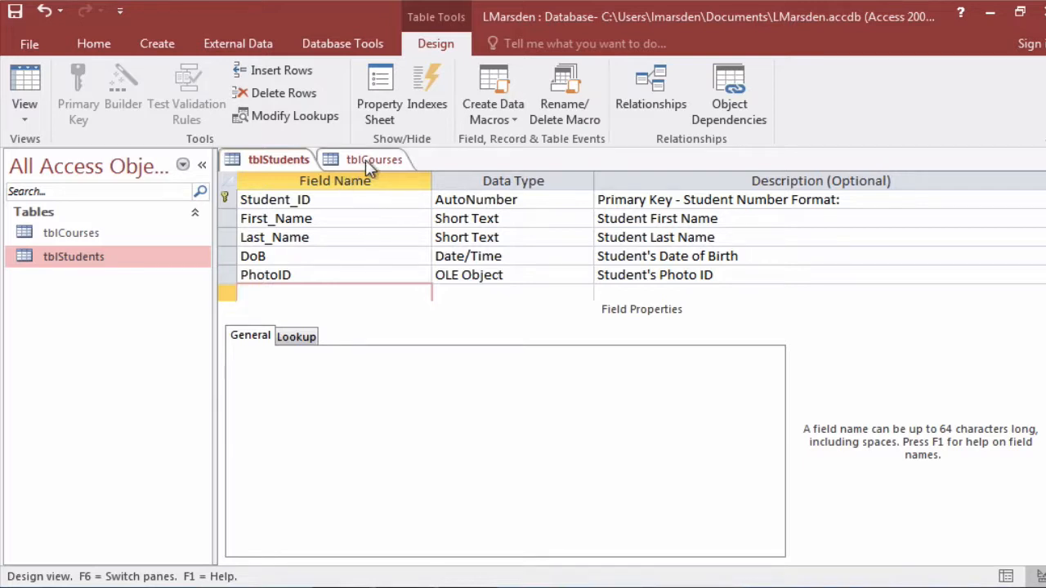
Switch to tblCourses and check Course_ID's description and field size of 10.
{"action": "left_click", "coordinate": [375, 160]}
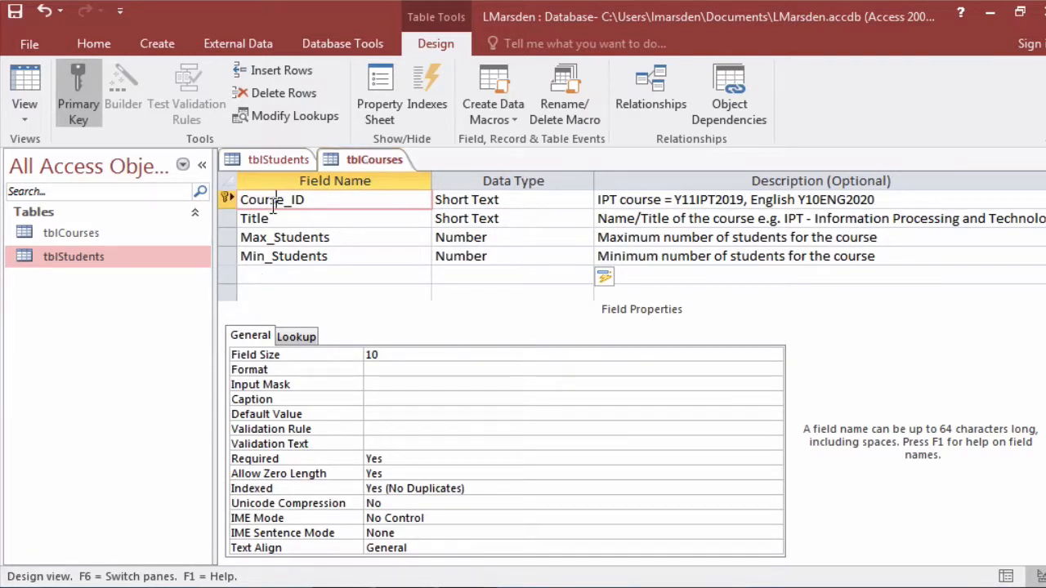
{"action": "mouse_move", "coordinate": [679, 199]}
{"action": "type", "text": "= "}
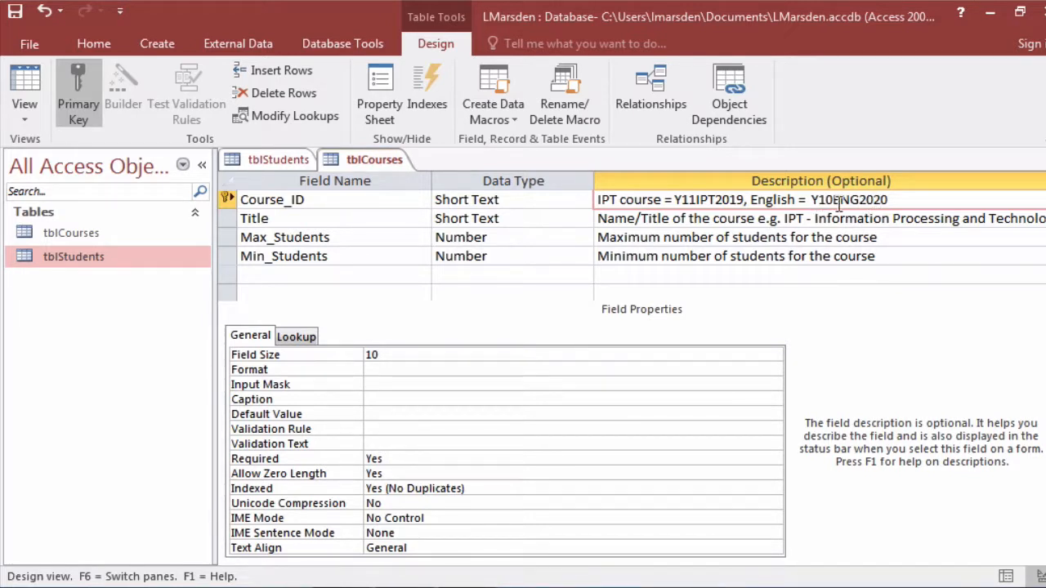
{"action": "mouse_move", "coordinate": [856, 205]}
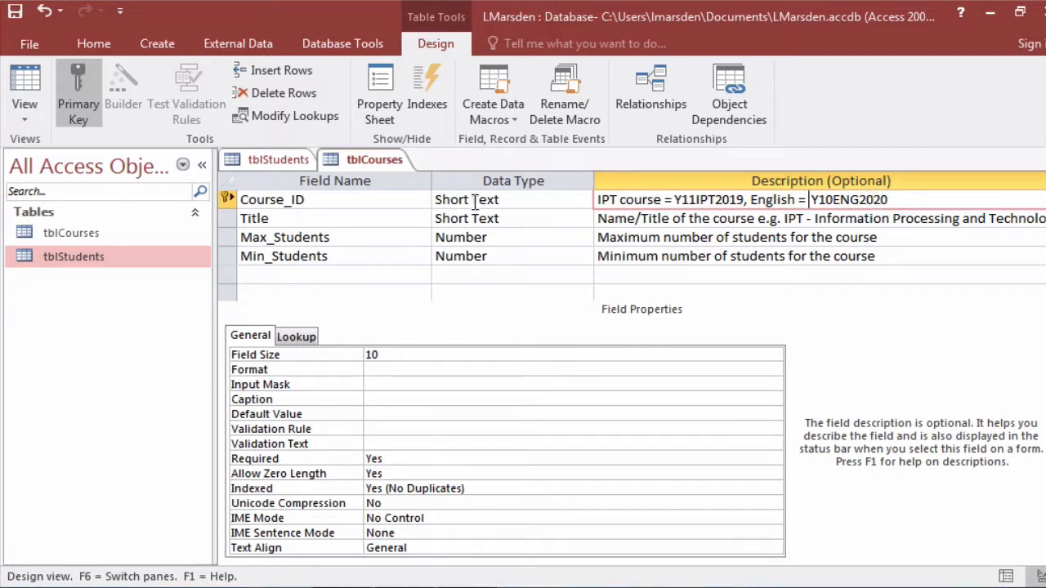
{"action": "left_click", "coordinate": [374, 353]}
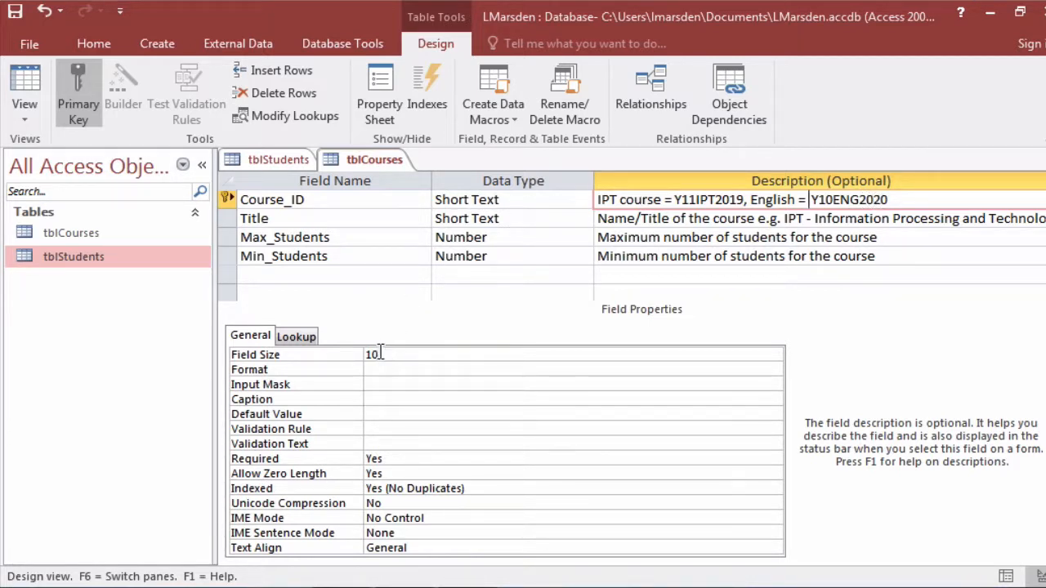
{"action": "left_click", "coordinate": [673, 199]}
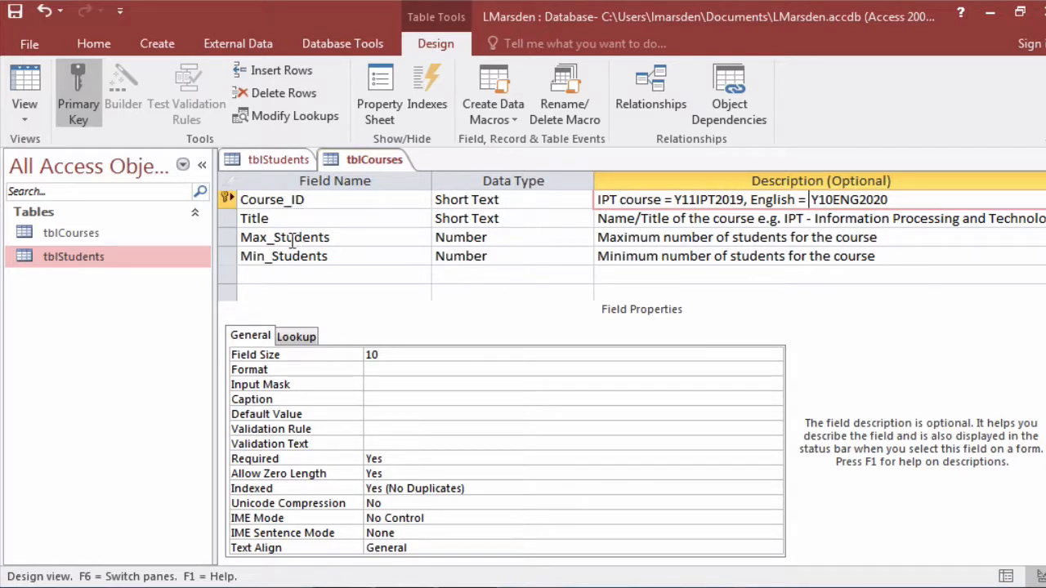
{"action": "mouse_move", "coordinate": [284, 211]}
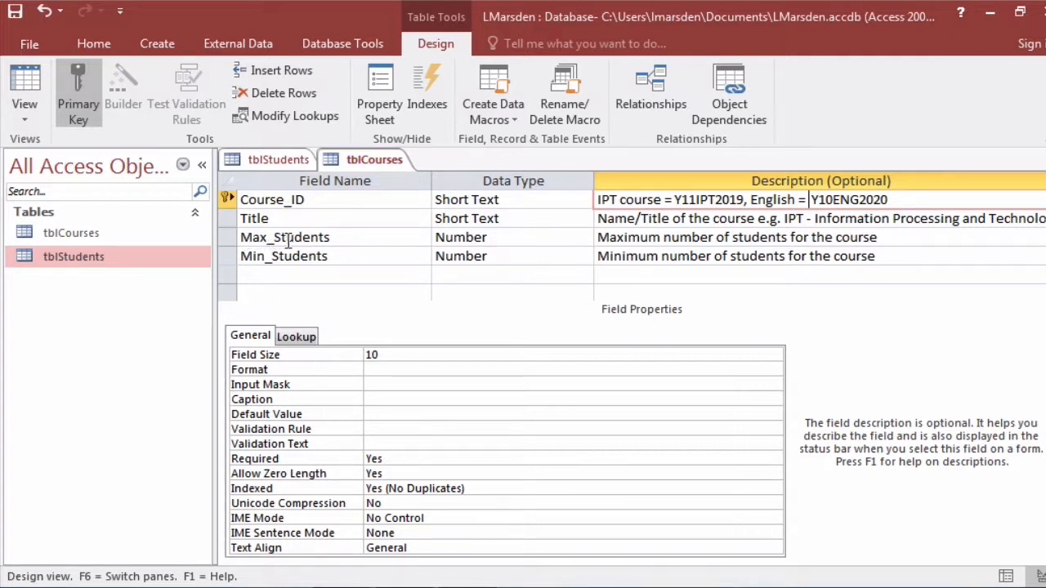
{"action": "mouse_move", "coordinate": [270, 242]}
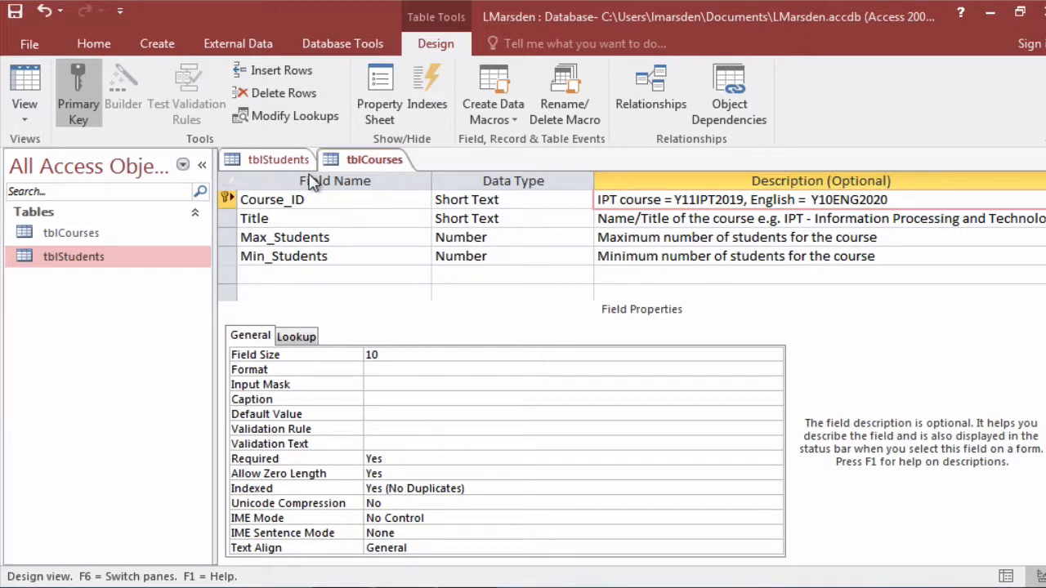
Select Student_ID in tblStudents and confirm it is indexed Yes (No Duplicates) as primary key.
{"action": "left_click", "coordinate": [277, 160]}
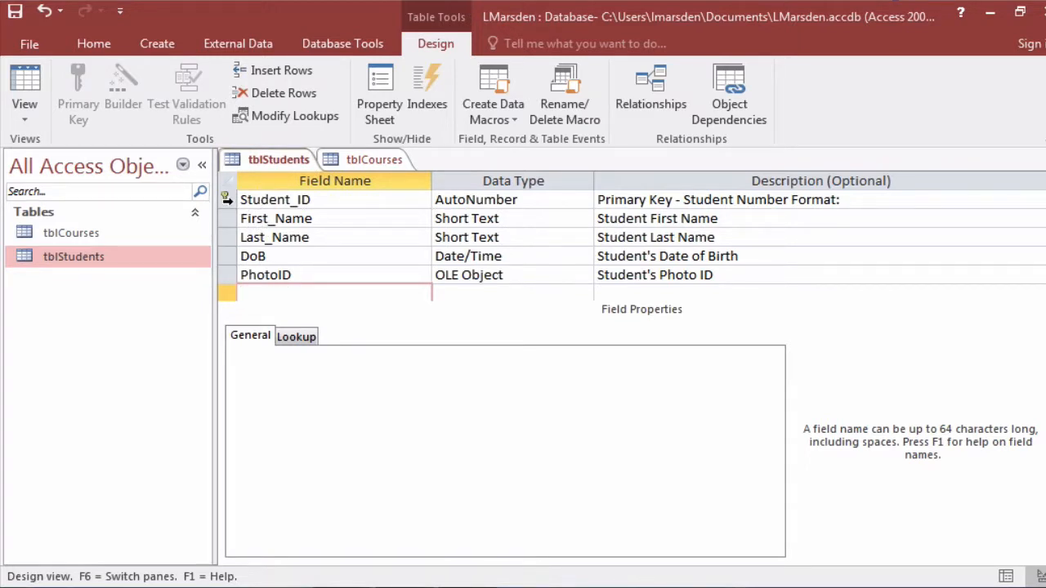
{"action": "left_click", "coordinate": [275, 199]}
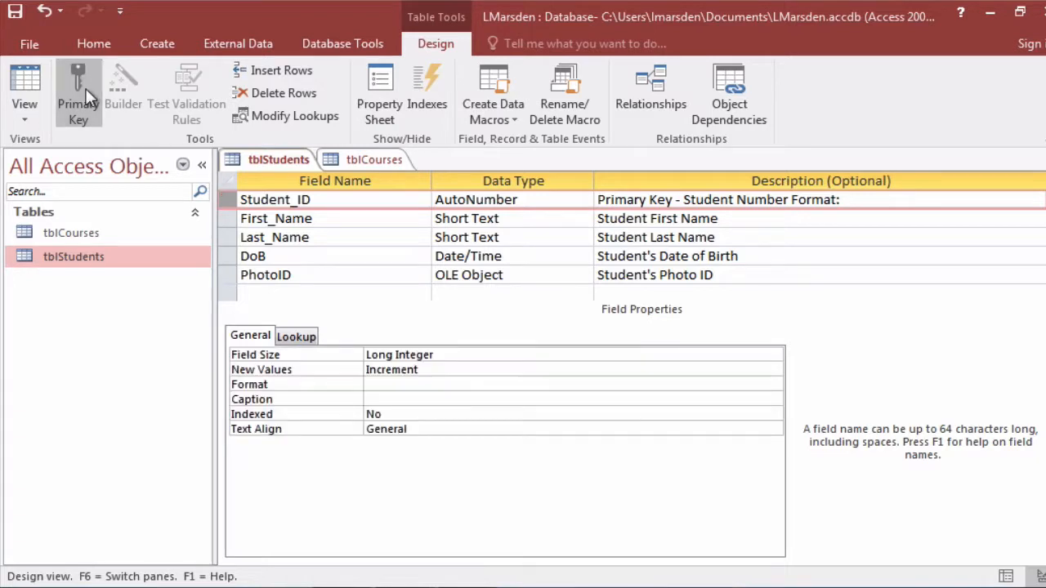
{"action": "mouse_move", "coordinate": [226, 198]}
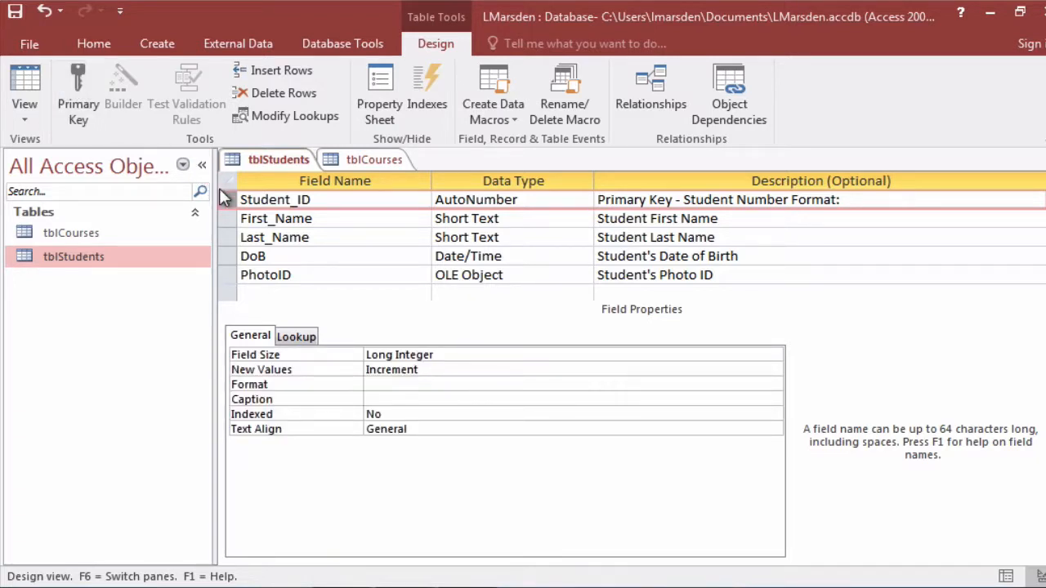
{"action": "mouse_move", "coordinate": [384, 411]}
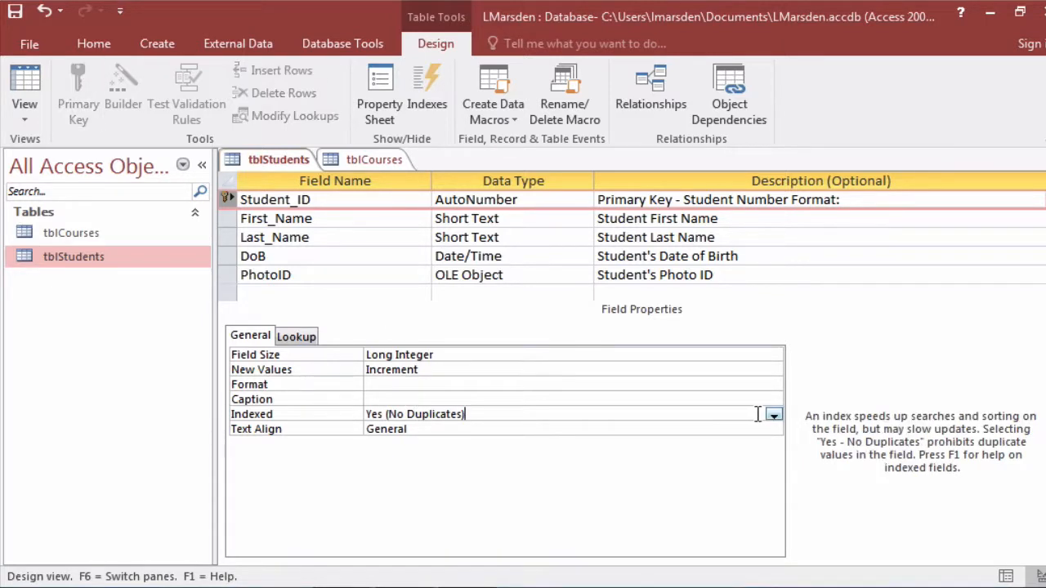
{"action": "left_click", "coordinate": [771, 415]}
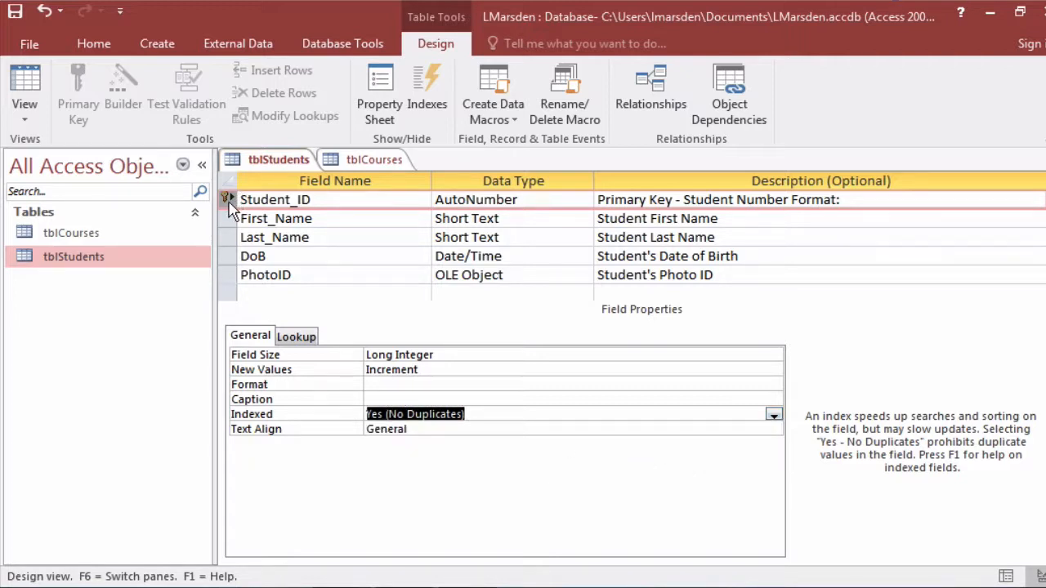
Switch back to tblCourses to compare Course_ID's Yes (No Duplicates) indexing.
{"action": "left_click", "coordinate": [375, 160]}
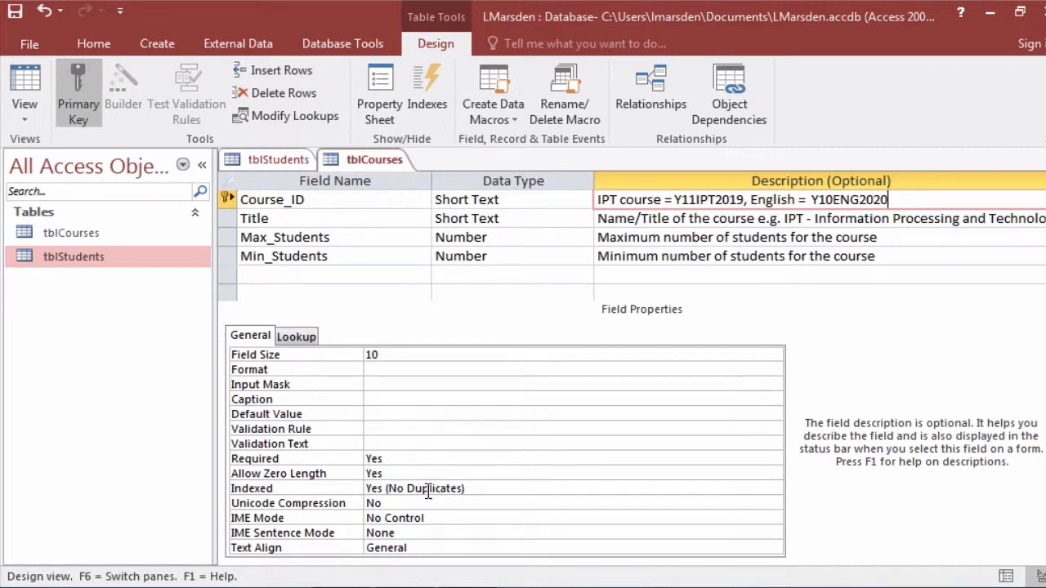
{"action": "mouse_move", "coordinate": [672, 236]}
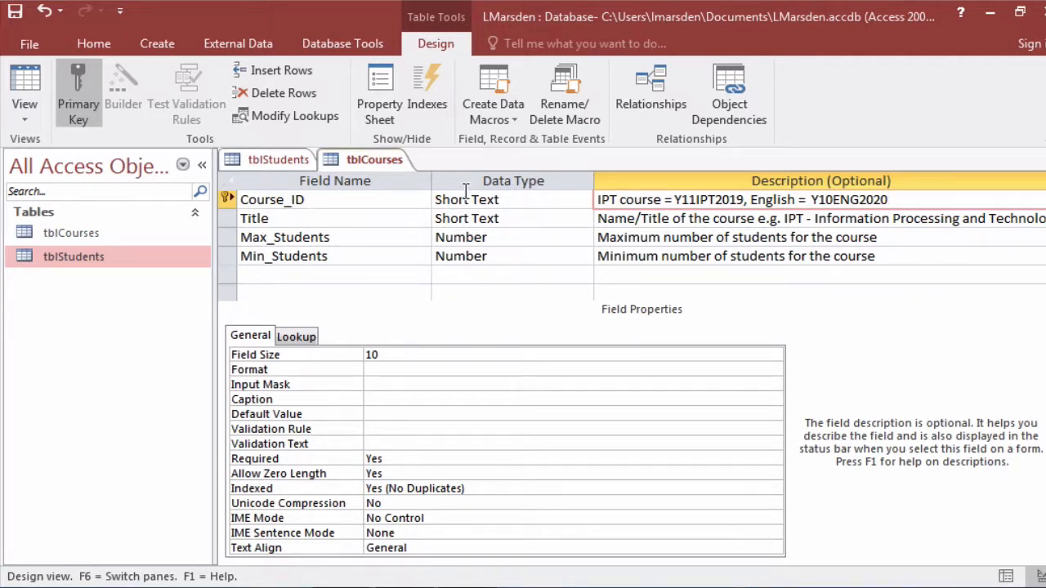
{"action": "mouse_move", "coordinate": [686, 199]}
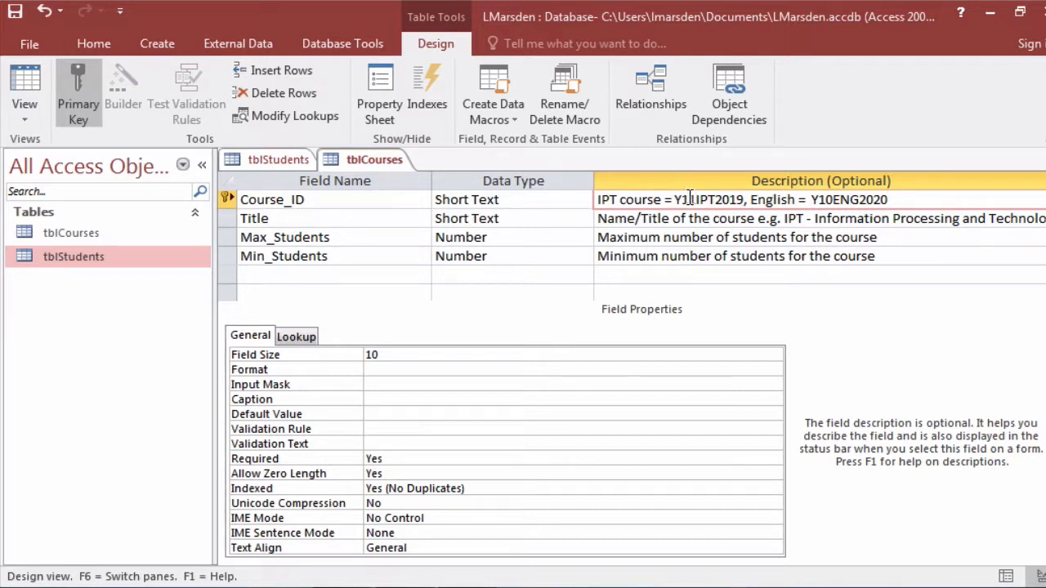